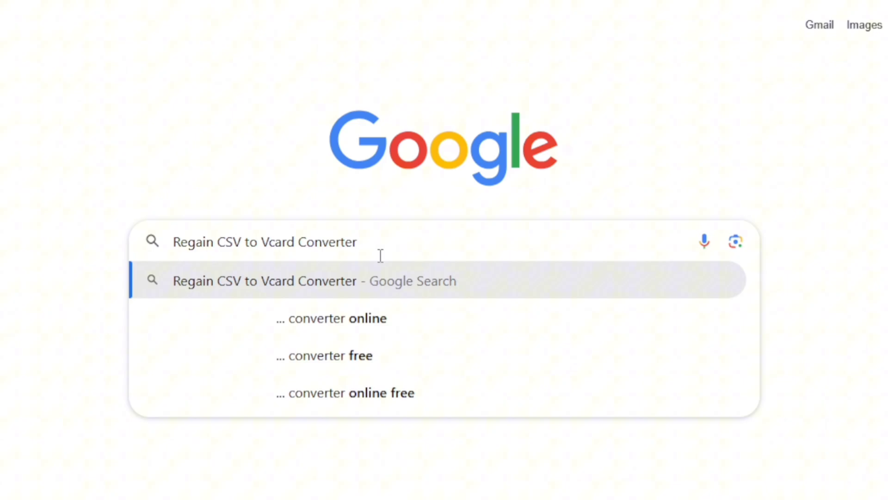
Search Google for 'Regain CSV to Vcard Converter' and reach the regainsoftware.com product page.
key("Enter")
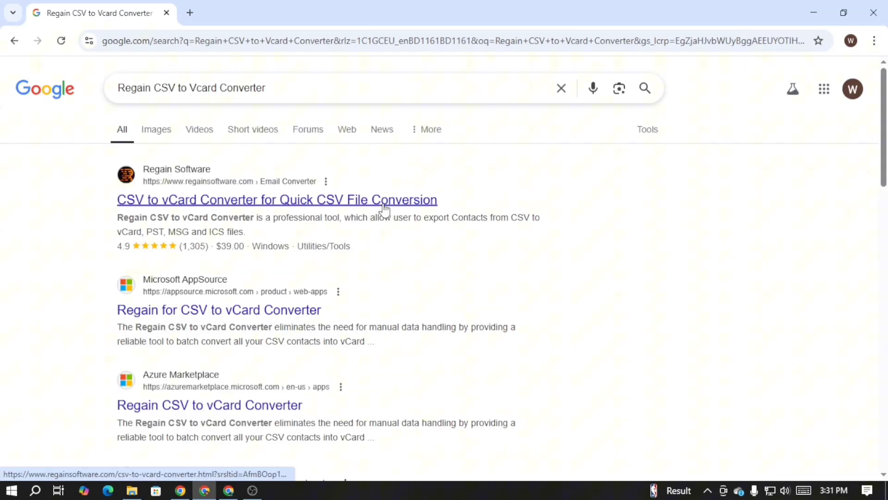
left_click(277, 199)
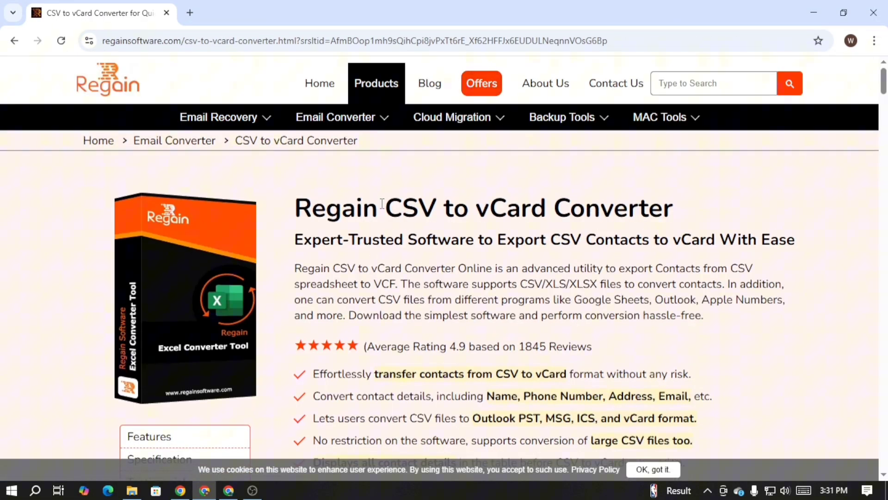
mouse_move(556, 340)
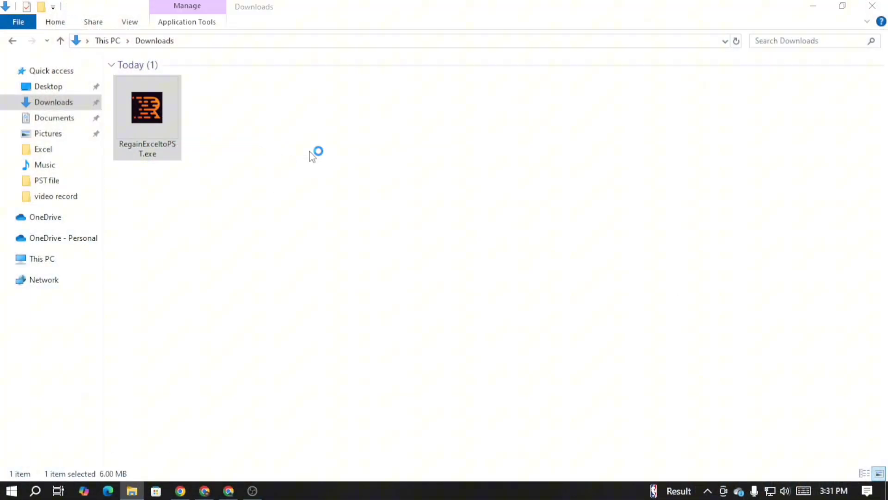
Run RegainExceltoPST.exe, accept the agreement, keep the desktop shortcut, and finish setup.
double_click(147, 108)
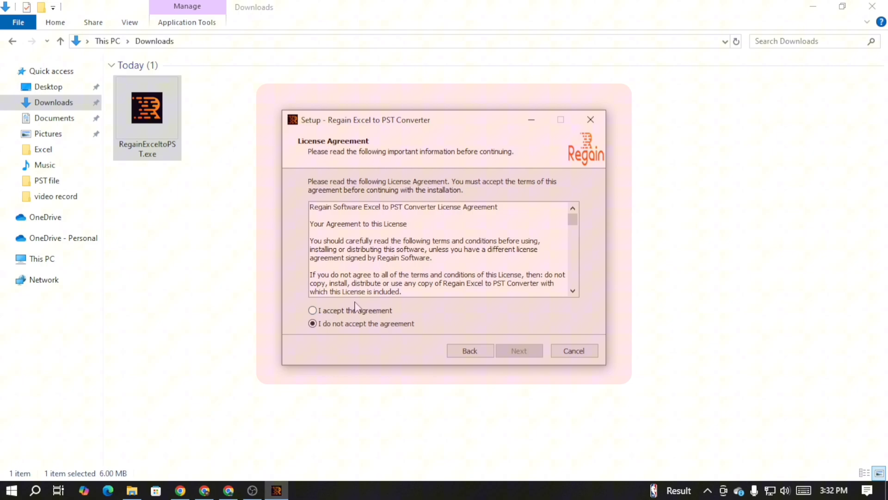
left_click(519, 350)
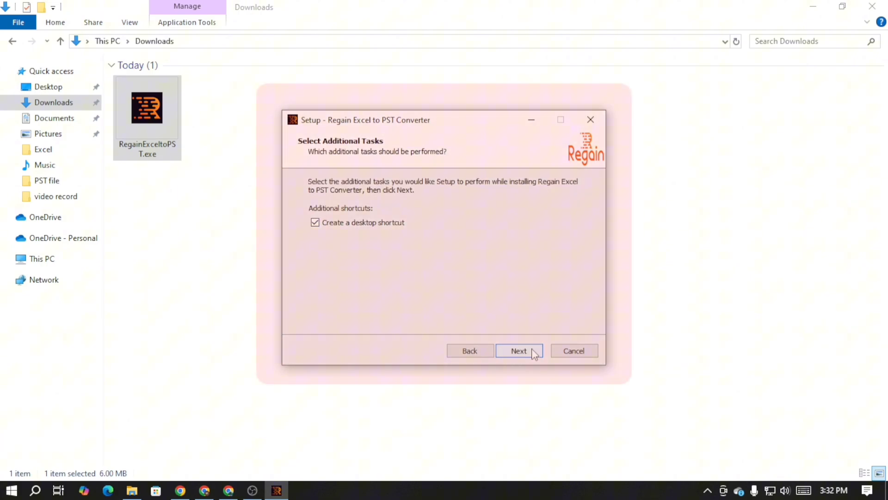
left_click(519, 350)
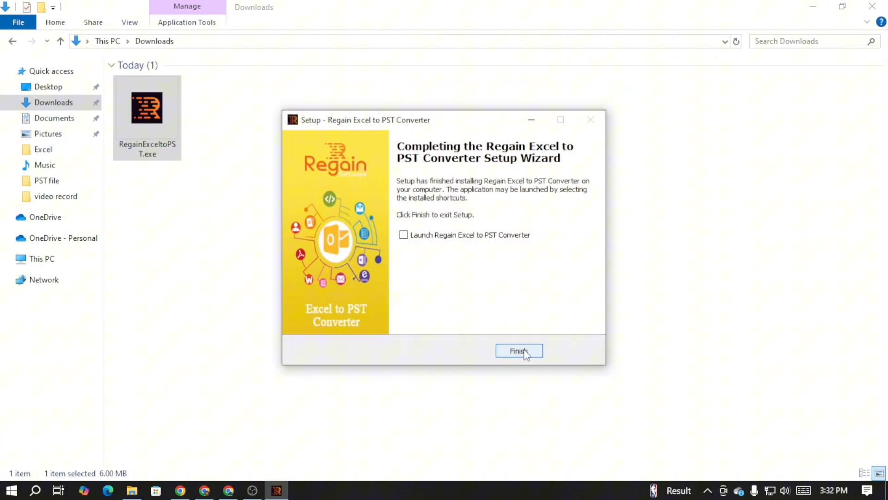
left_click(519, 350)
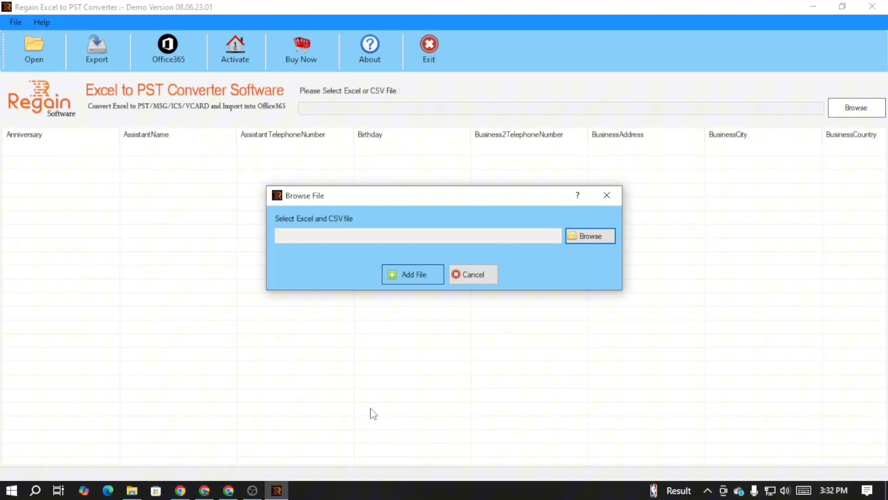
Browse to Testing file-employees.csv and add it so its contact records fill the table.
left_click(590, 236)
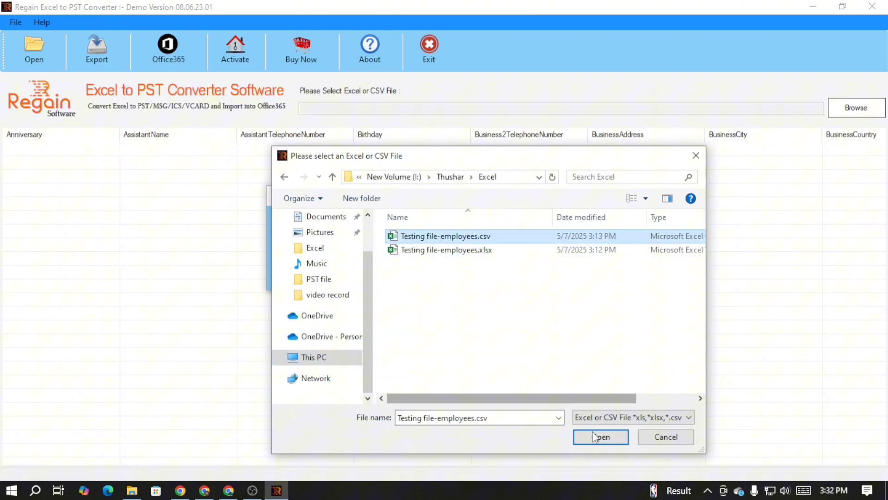
left_click(601, 437)
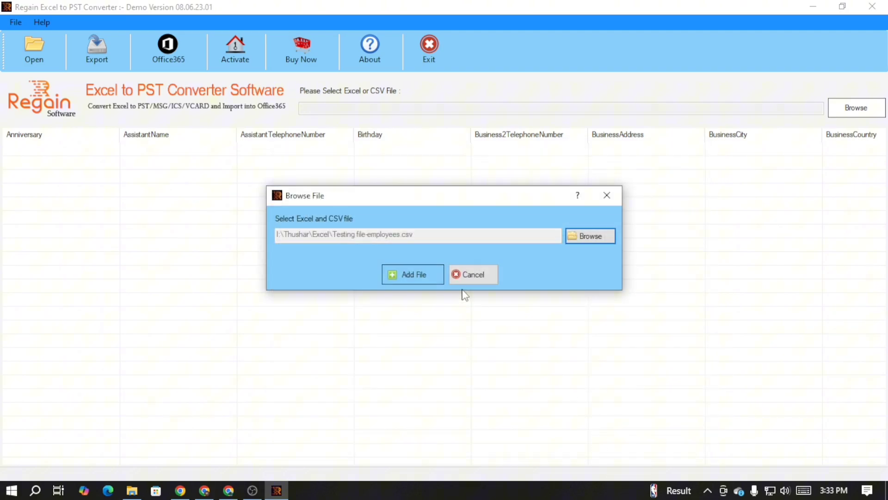
left_click(413, 274)
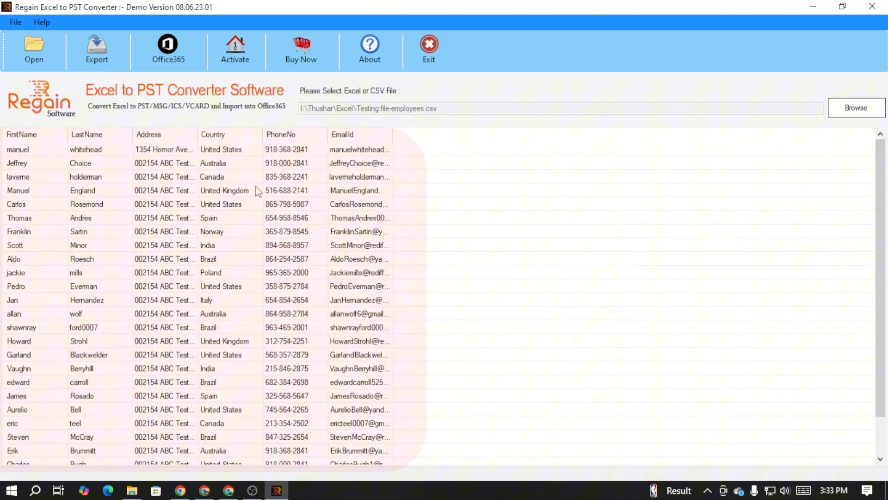
mouse_move(99, 52)
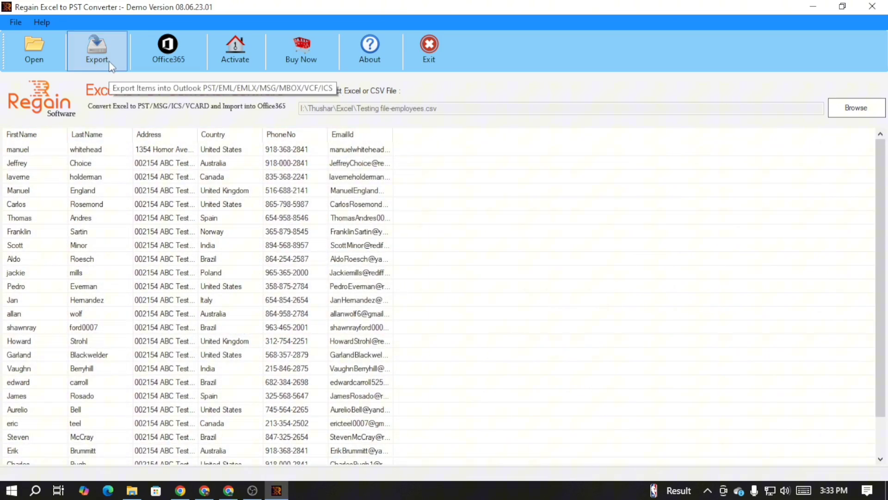
Start Export with 'Contact - Migrate Excel Data as Contact Items' and continue to Column Mapping.
left_click(97, 51)
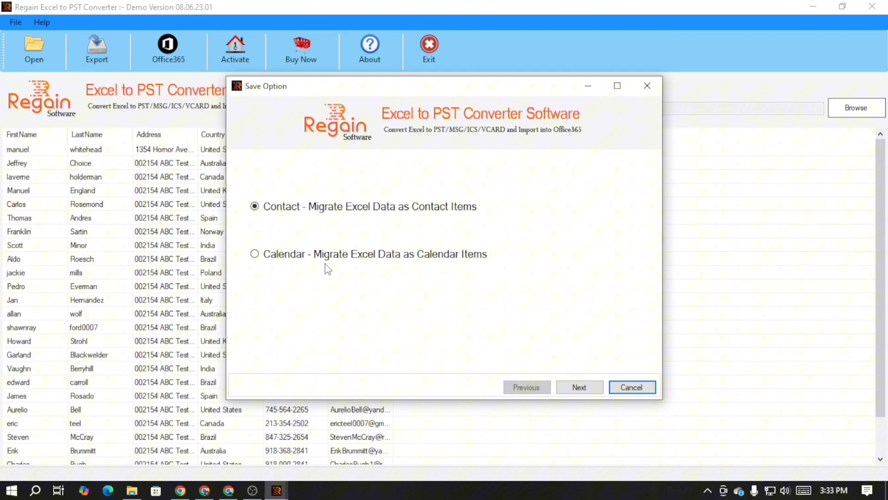
left_click(254, 207)
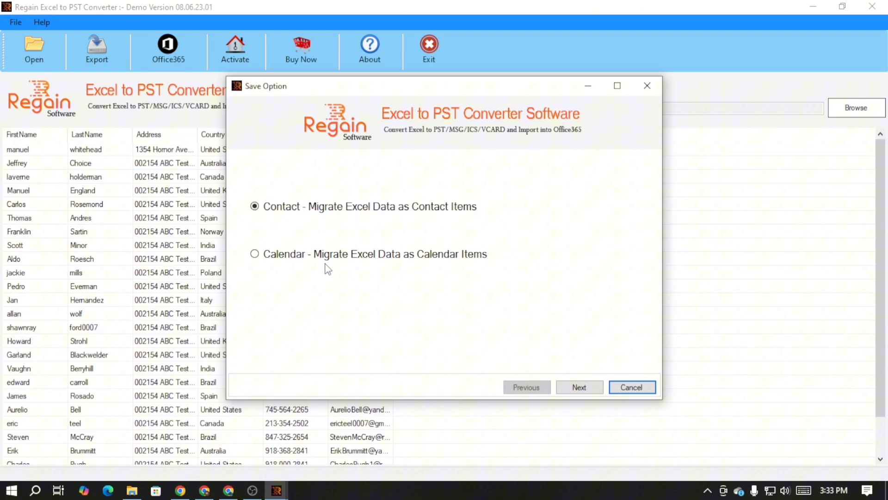
mouse_move(329, 268)
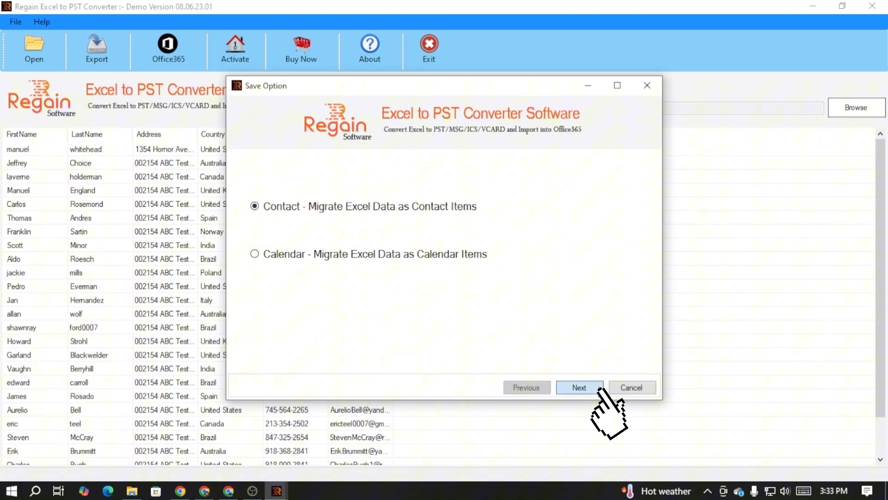
left_click(580, 387)
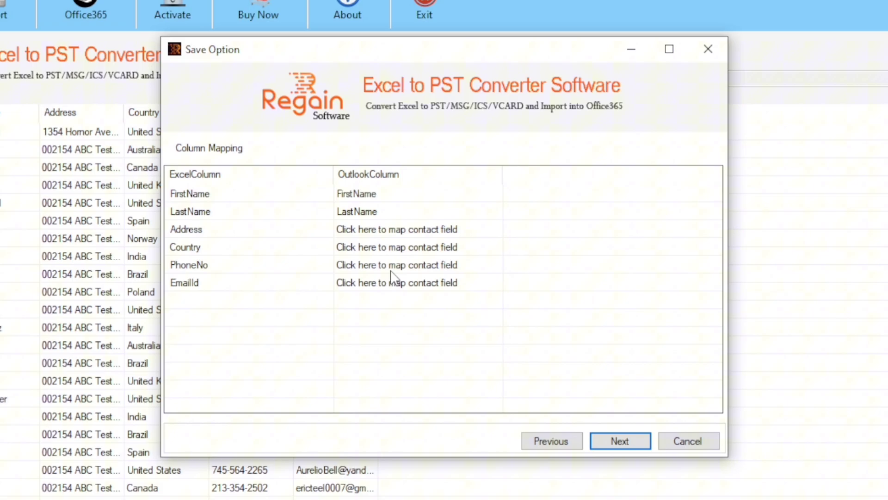
Map the Address column to an Outlook contact field and confirm the mapping is complete.
left_click(189, 194)
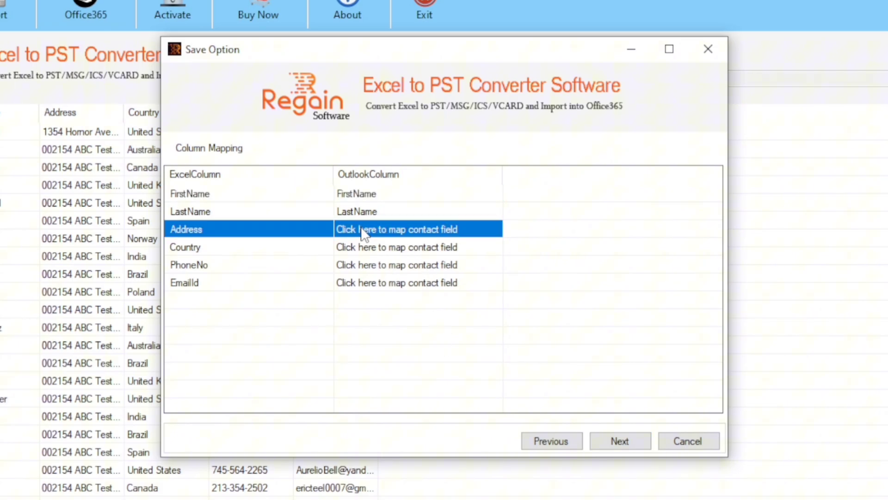
left_click(396, 229)
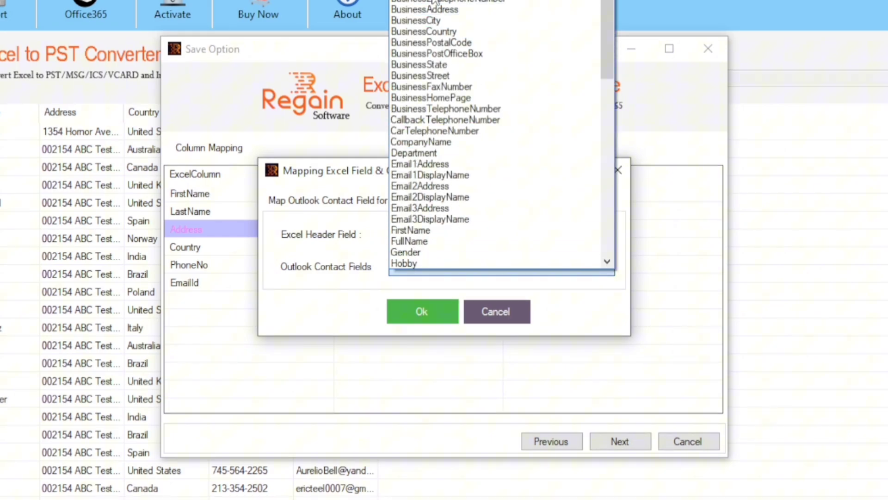
left_click(415, 20)
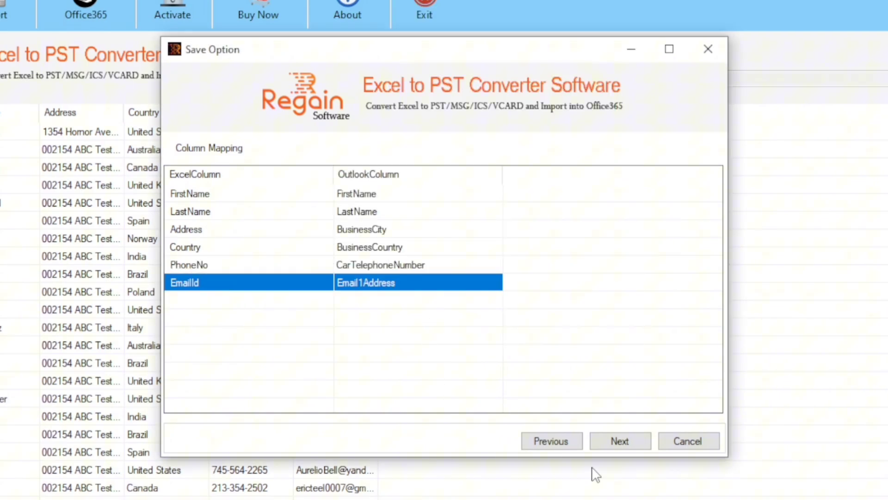
left_click(620, 441)
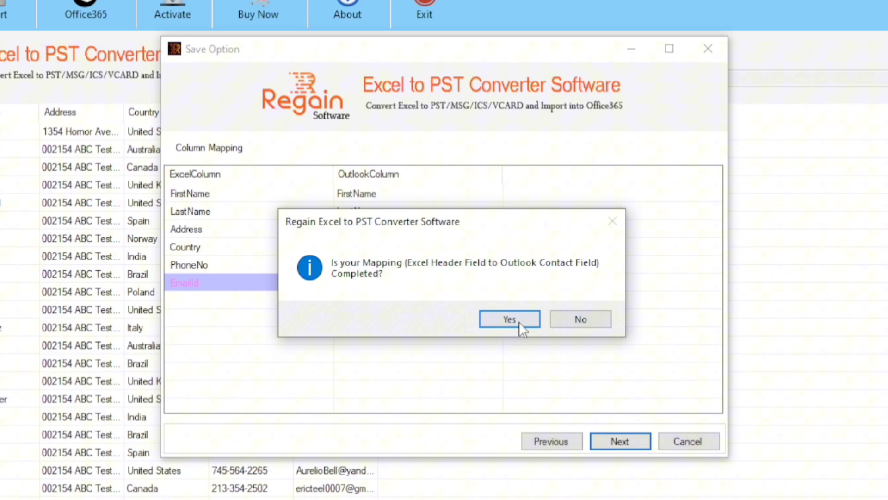
left_click(509, 318)
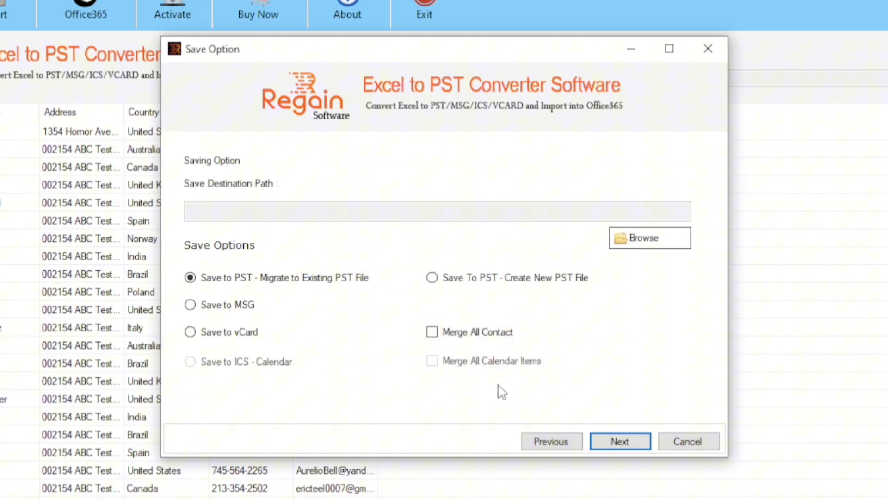
mouse_move(278, 292)
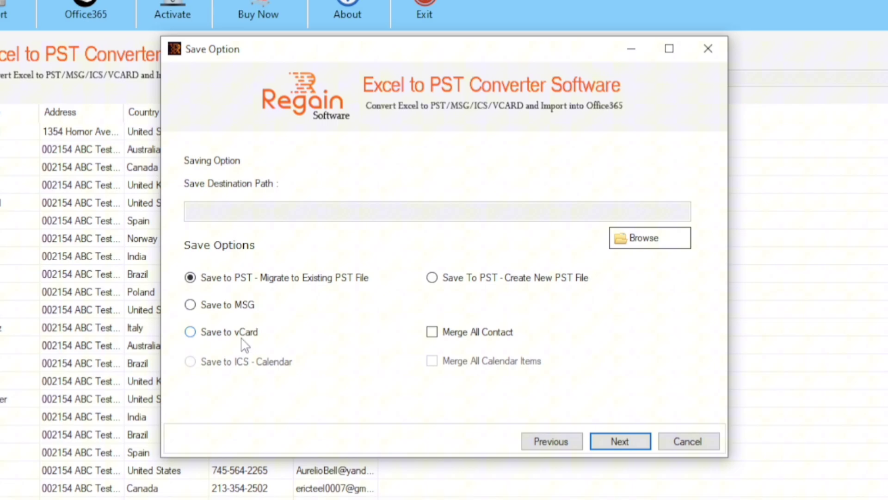
Choose 'Save to vCard' with G:\save here as destination and run the conversion.
left_click(189, 331)
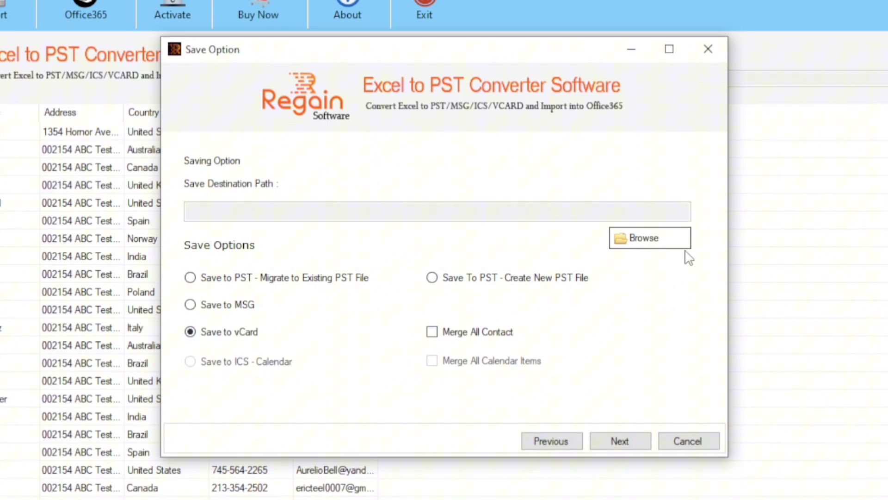
left_click(650, 238)
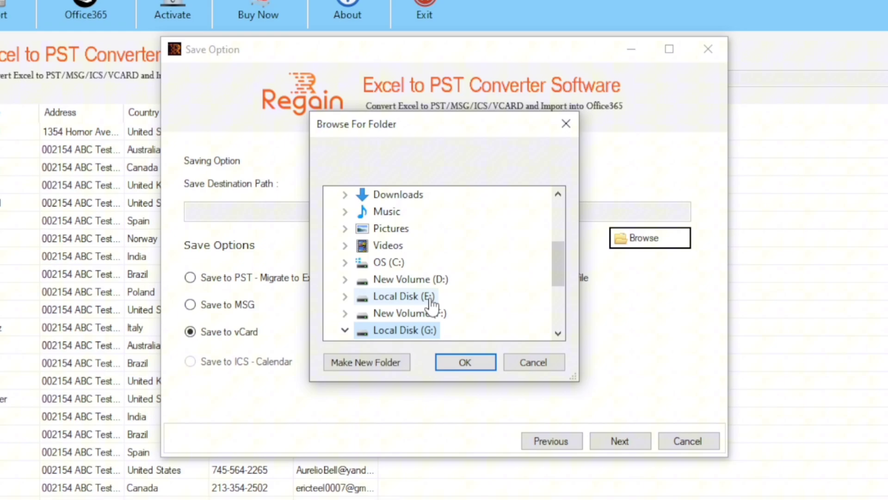
left_click(465, 362)
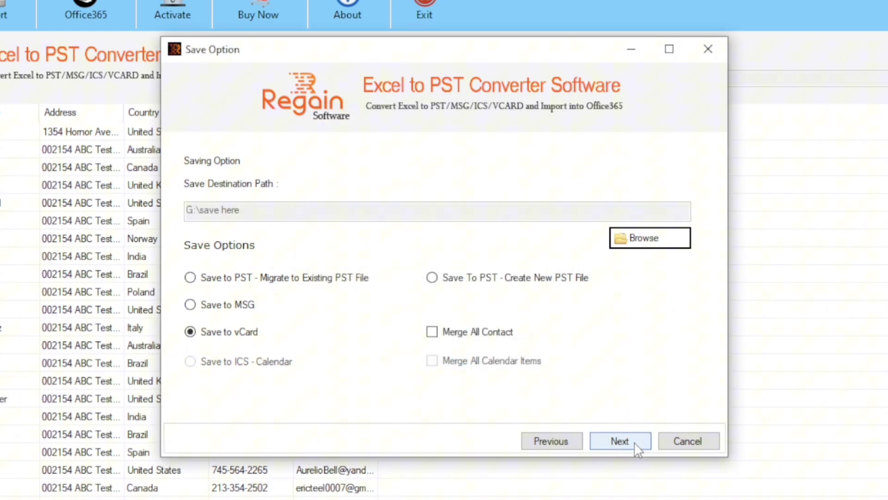
left_click(620, 441)
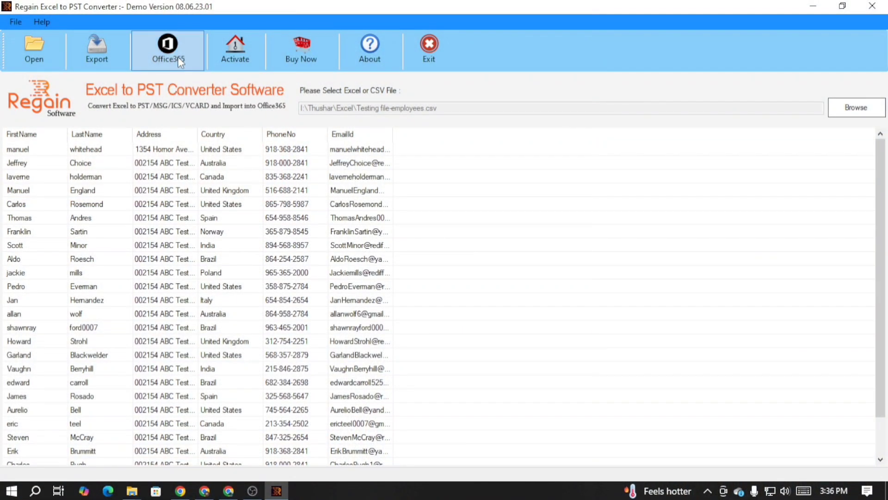
Start the Office365 migration keeping Contact items and accept the column mapping.
left_click(168, 49)
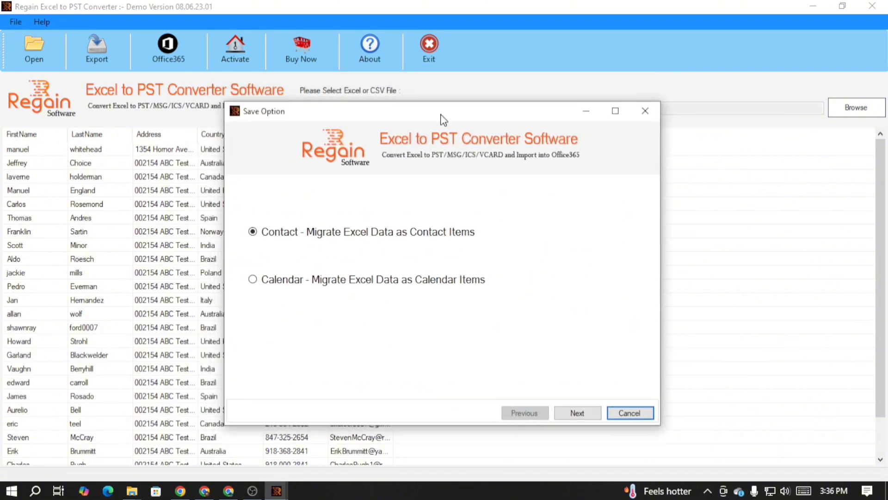
mouse_move(446, 244)
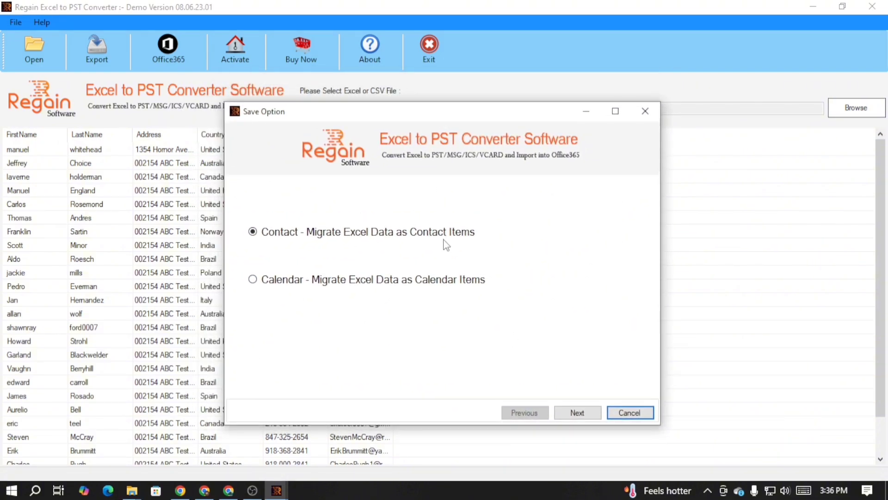
mouse_move(583, 424)
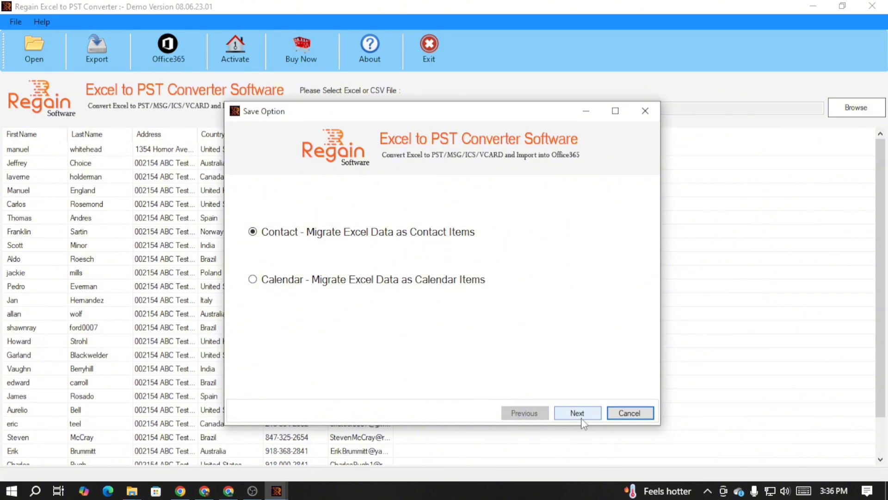
left_click(577, 413)
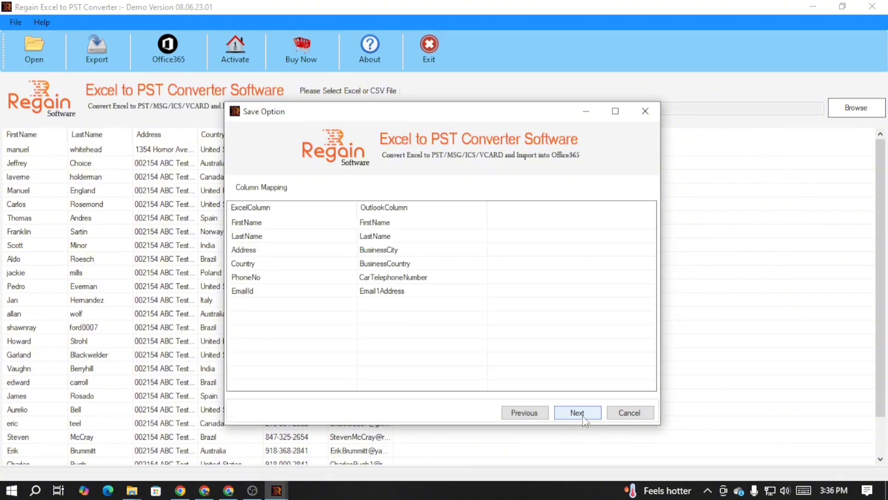
left_click(577, 413)
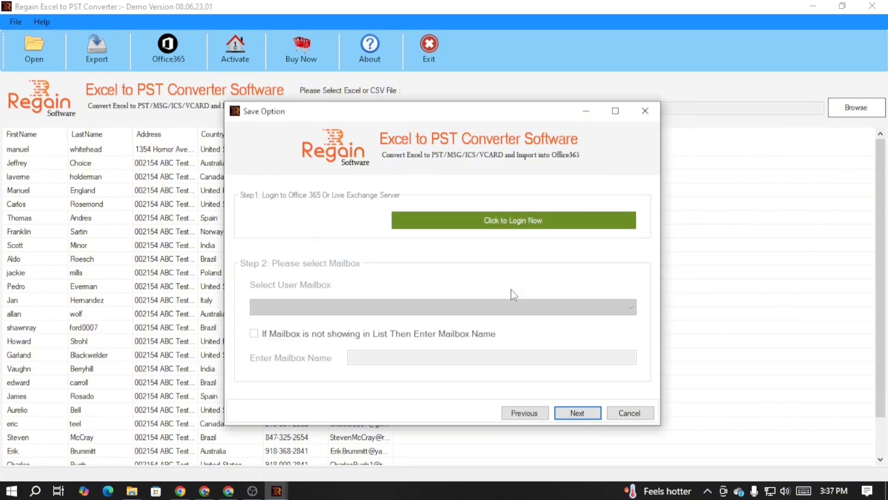
mouse_move(533, 232)
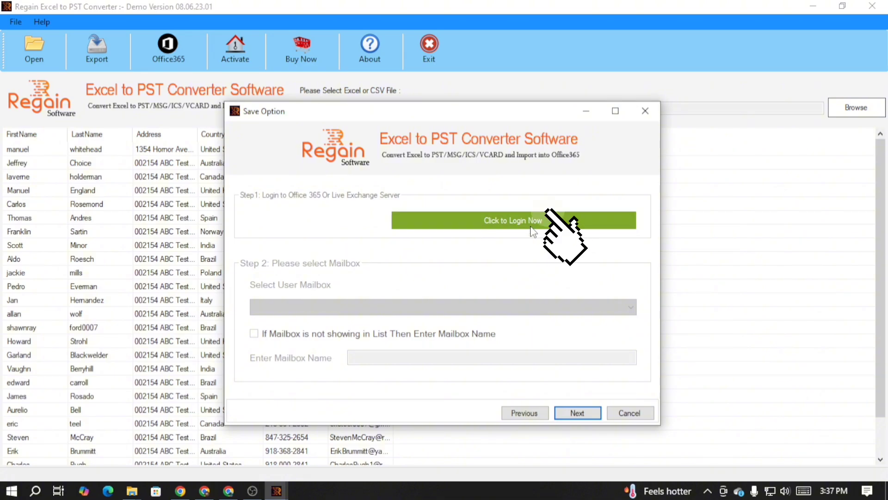
Bring up the Office 365 login dialog via 'Click to Login Now' and focus the User Name field.
left_click(513, 220)
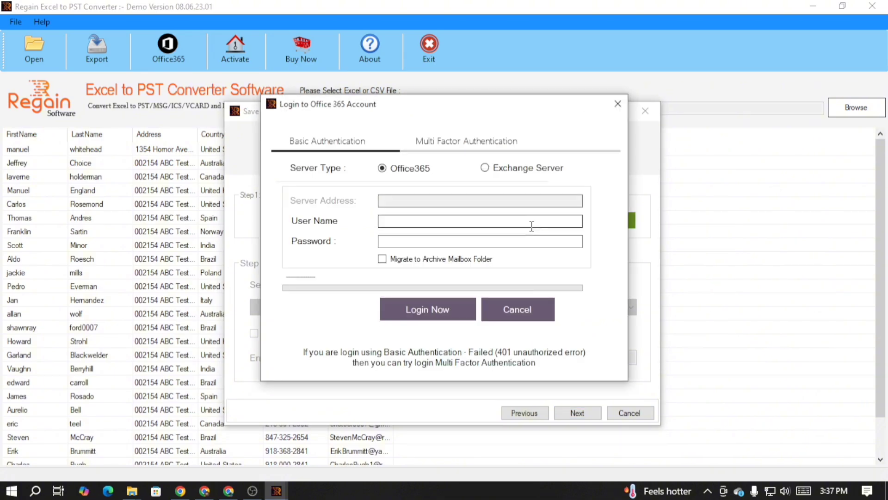
left_click(480, 220)
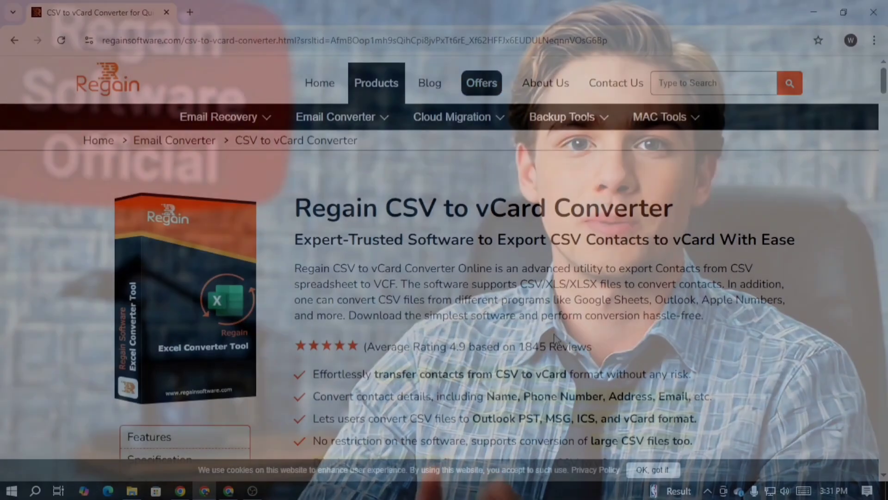
scroll("down", 3)
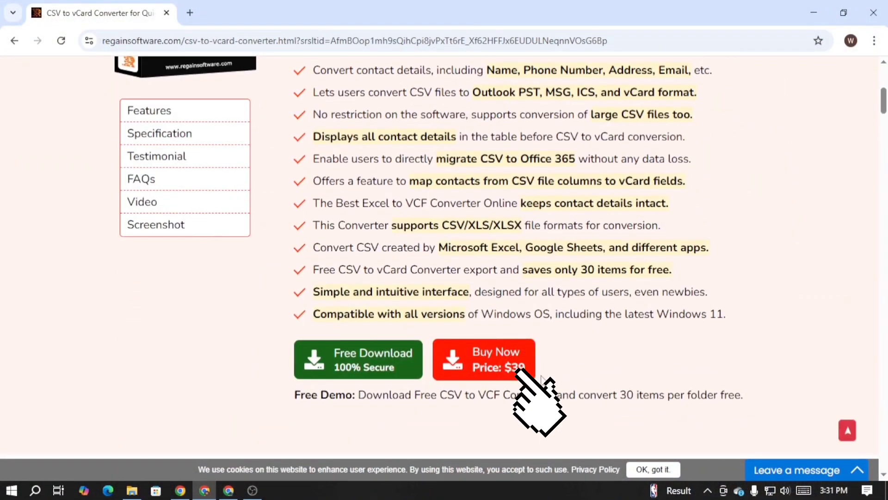